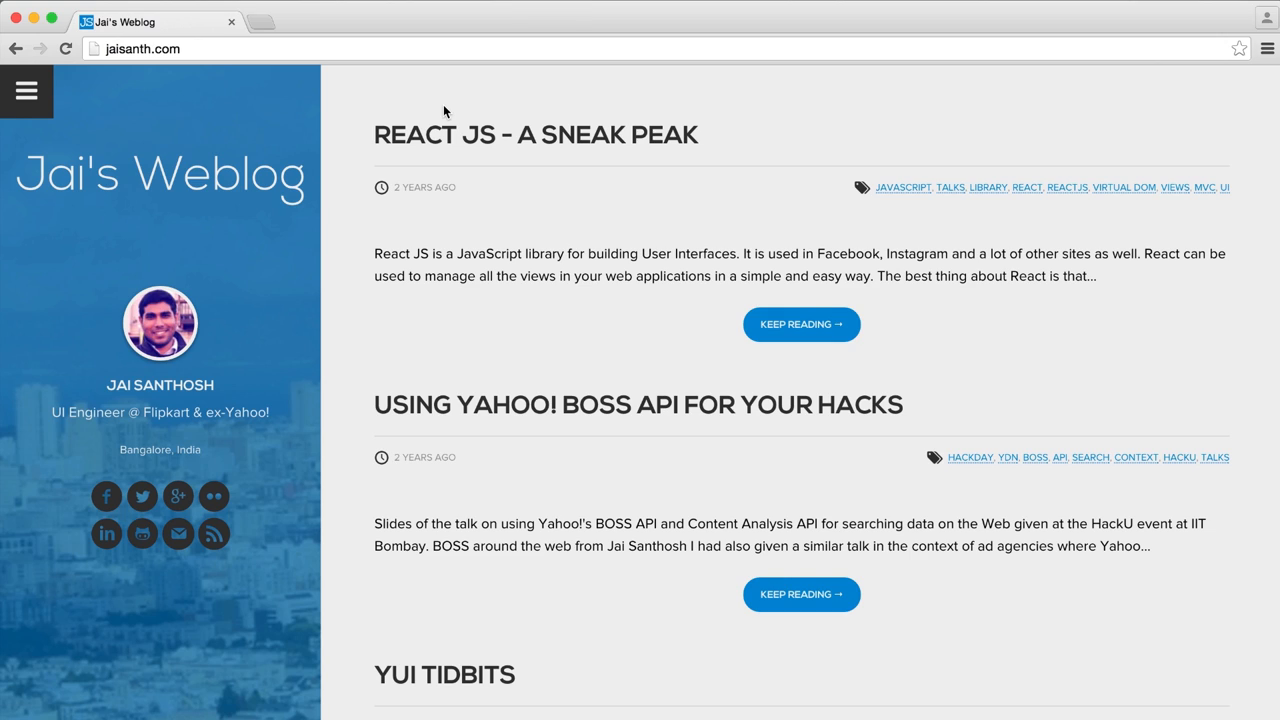
mouse_move(28, 92)
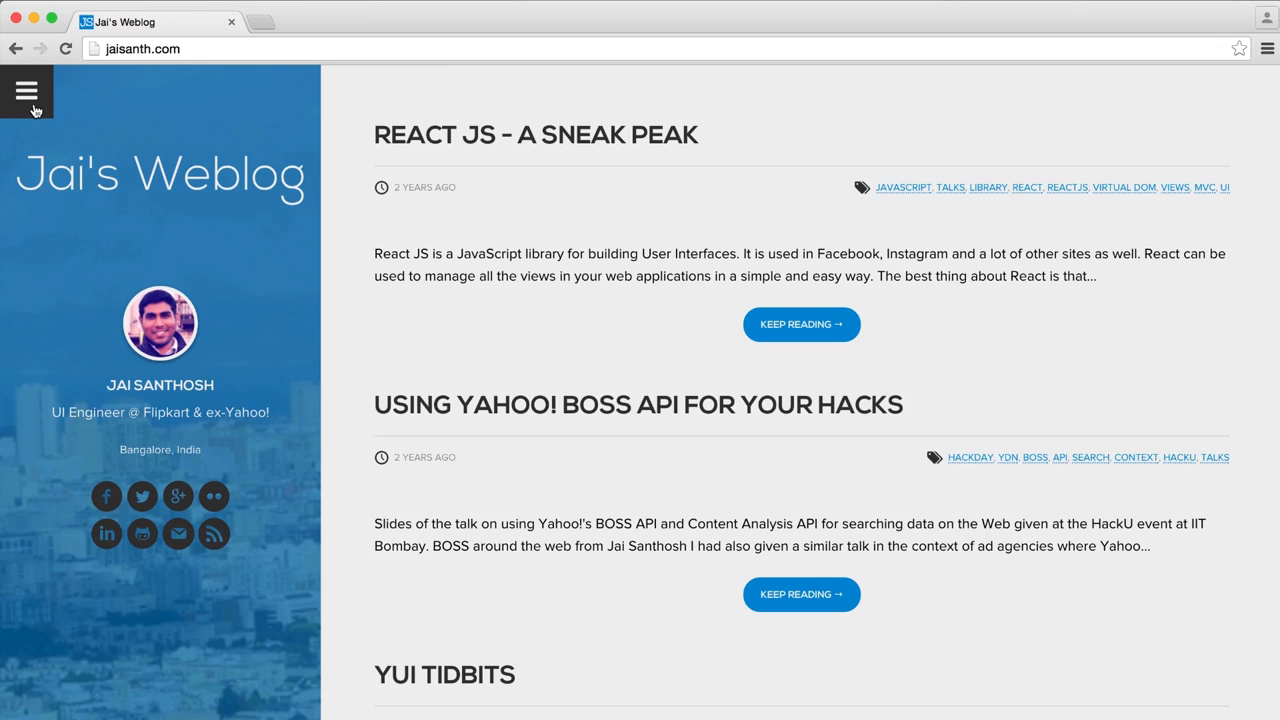
- Bring up the chrome://inspect device page in a new tab
click(28, 92)
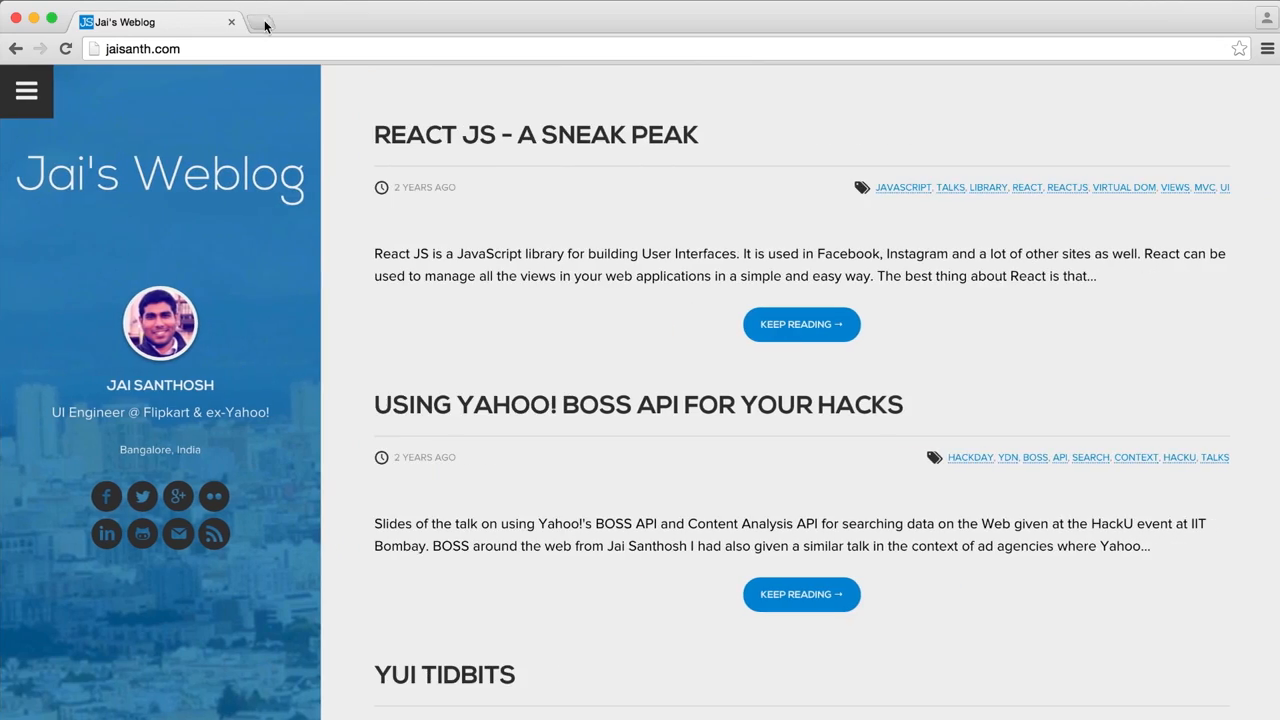
text(chrome://inspect)
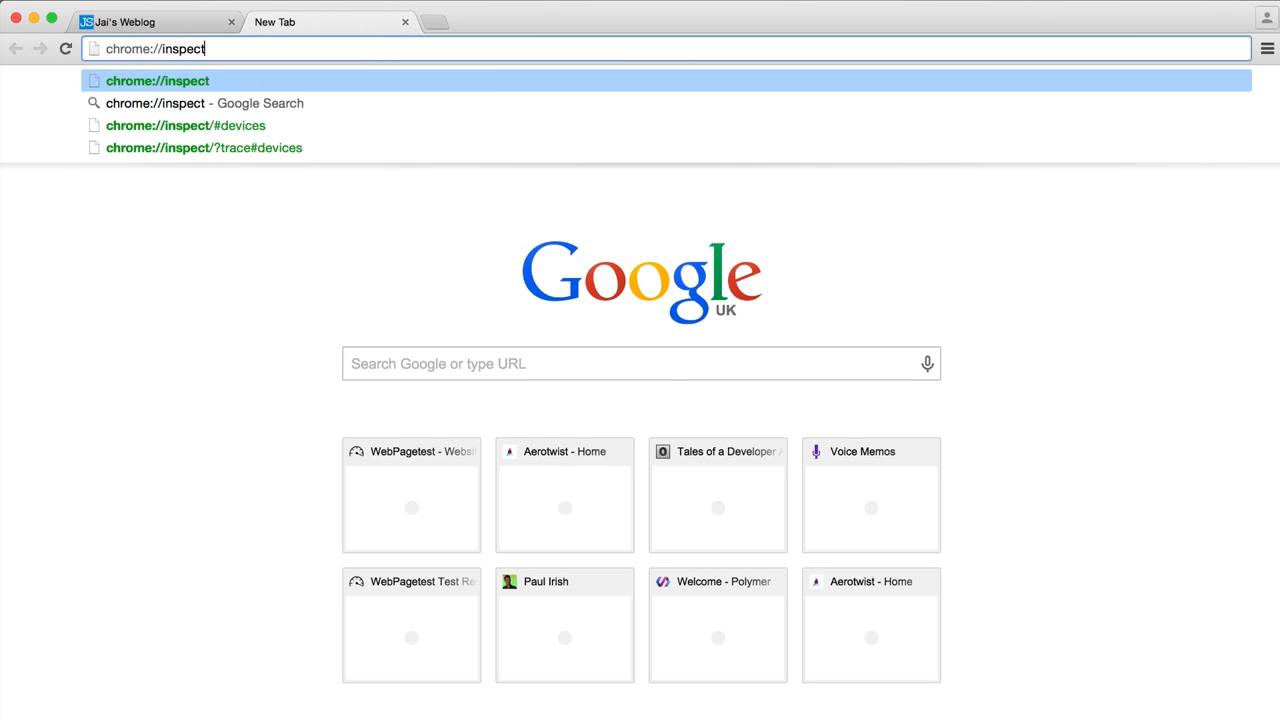
click(150, 20)
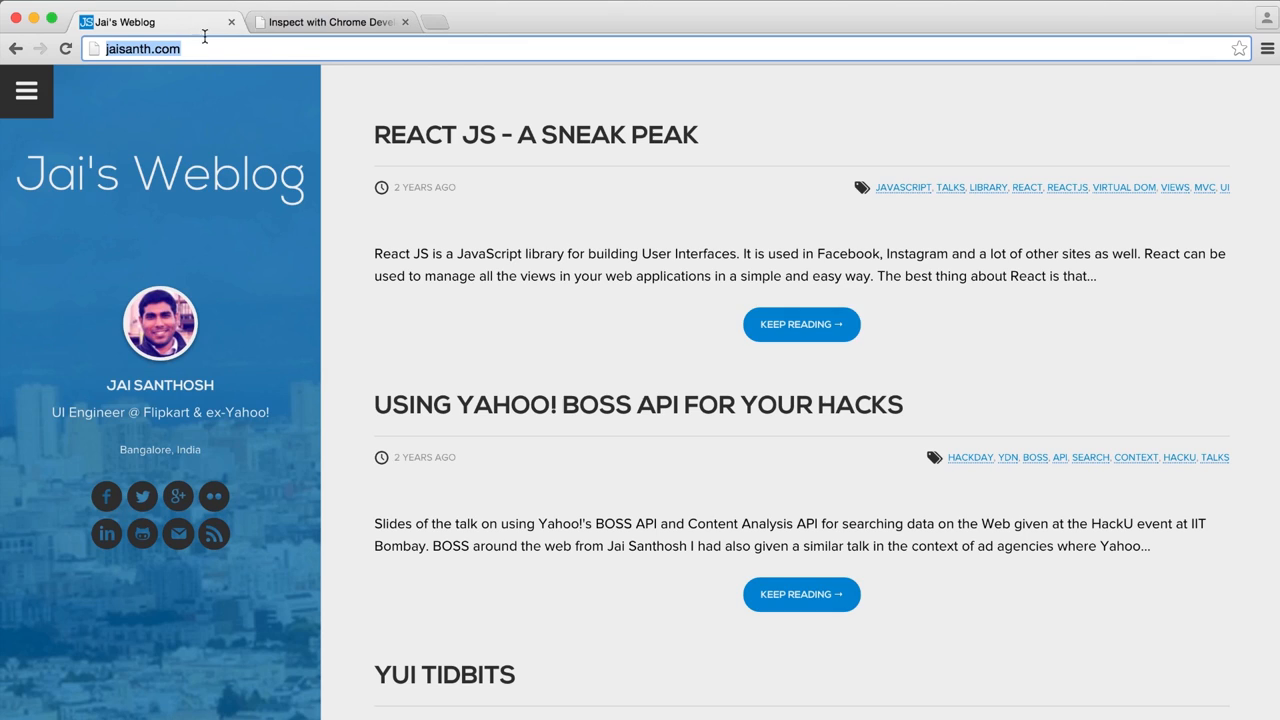
click(330, 20)
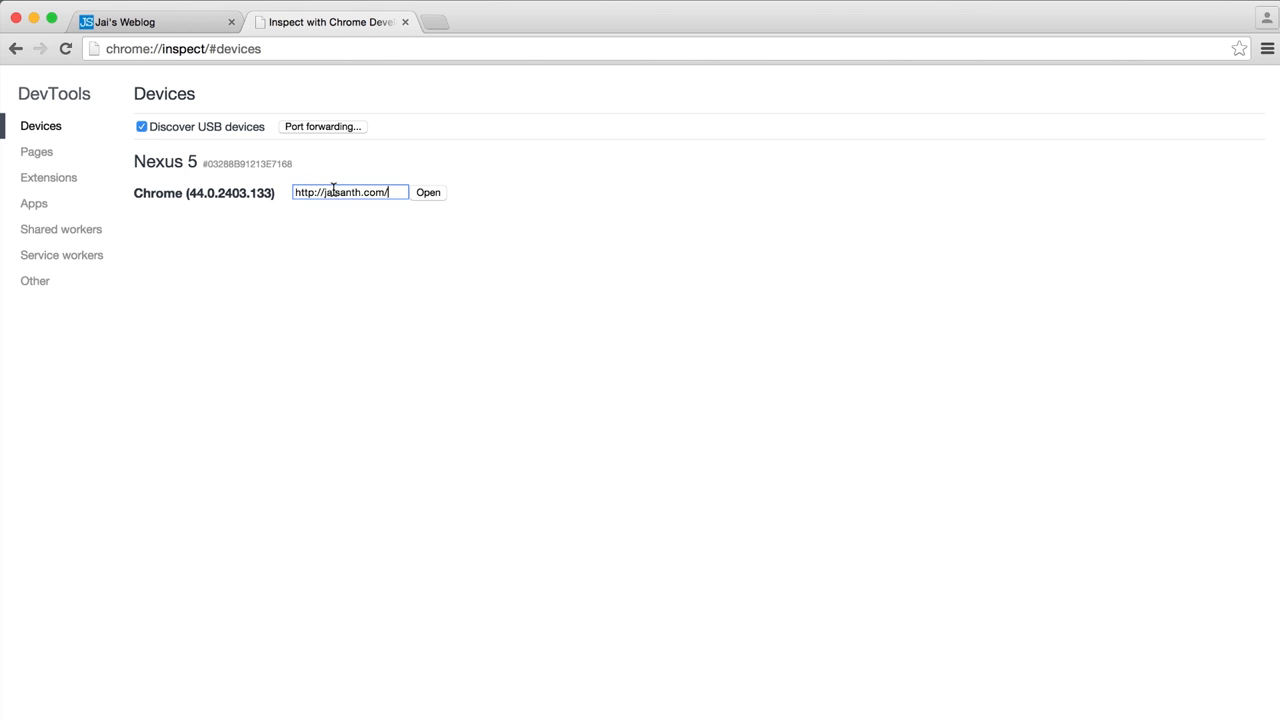
- Open the weblog URL on the Nexus 5 and inspect it remotely
click(428, 192)
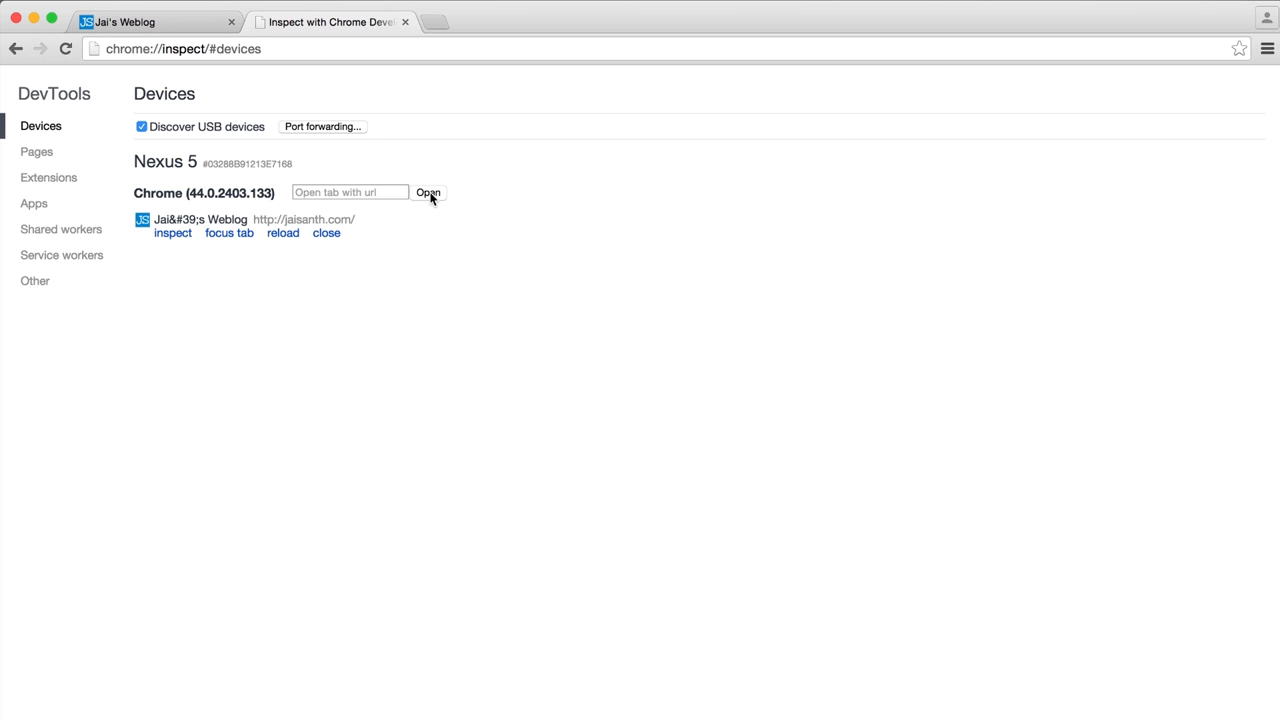
mouse_move(172, 232)
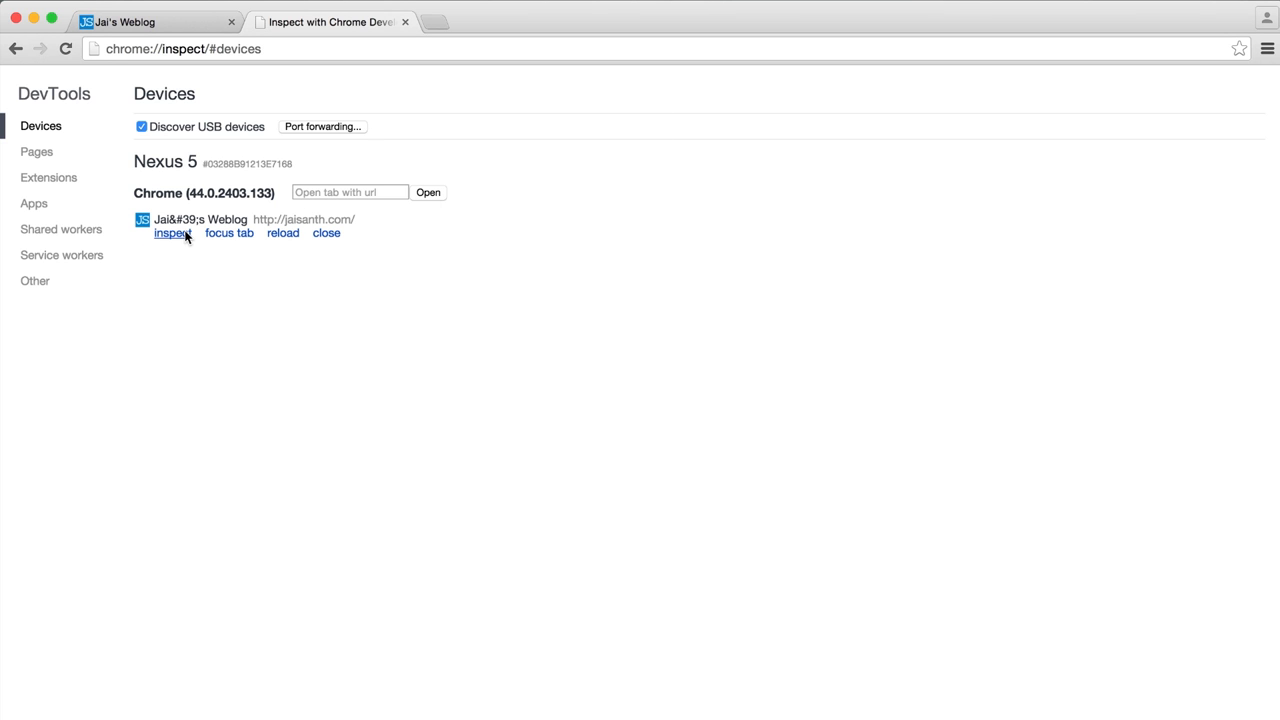
click(172, 232)
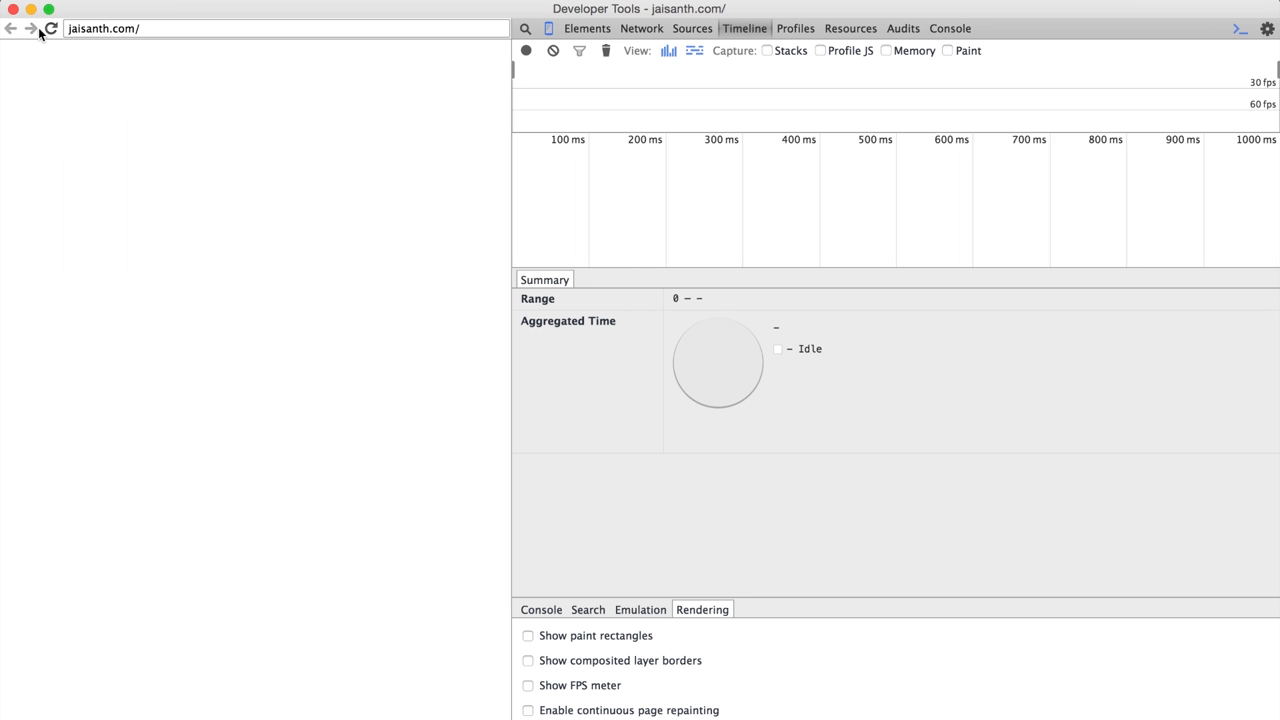
- Mirror the phone's screen into DevTools and test the side menu opening and closing
click(52, 28)
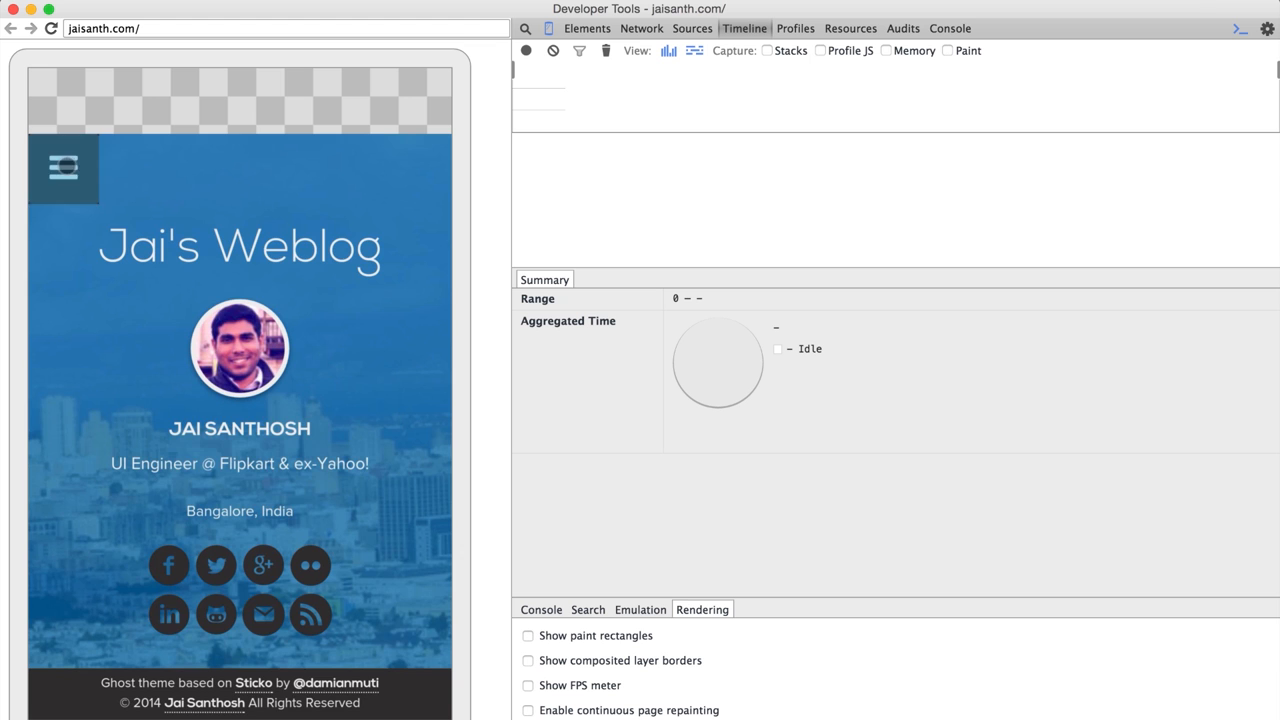
click(820, 52)
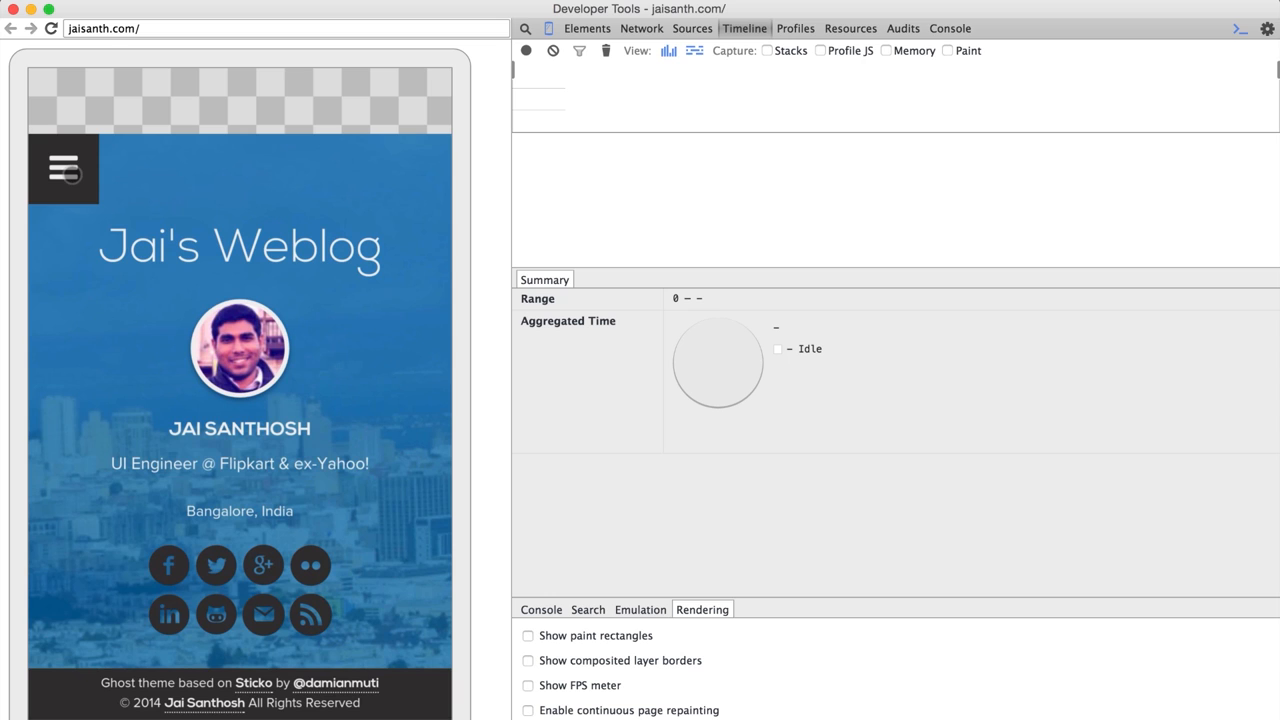
click(64, 168)
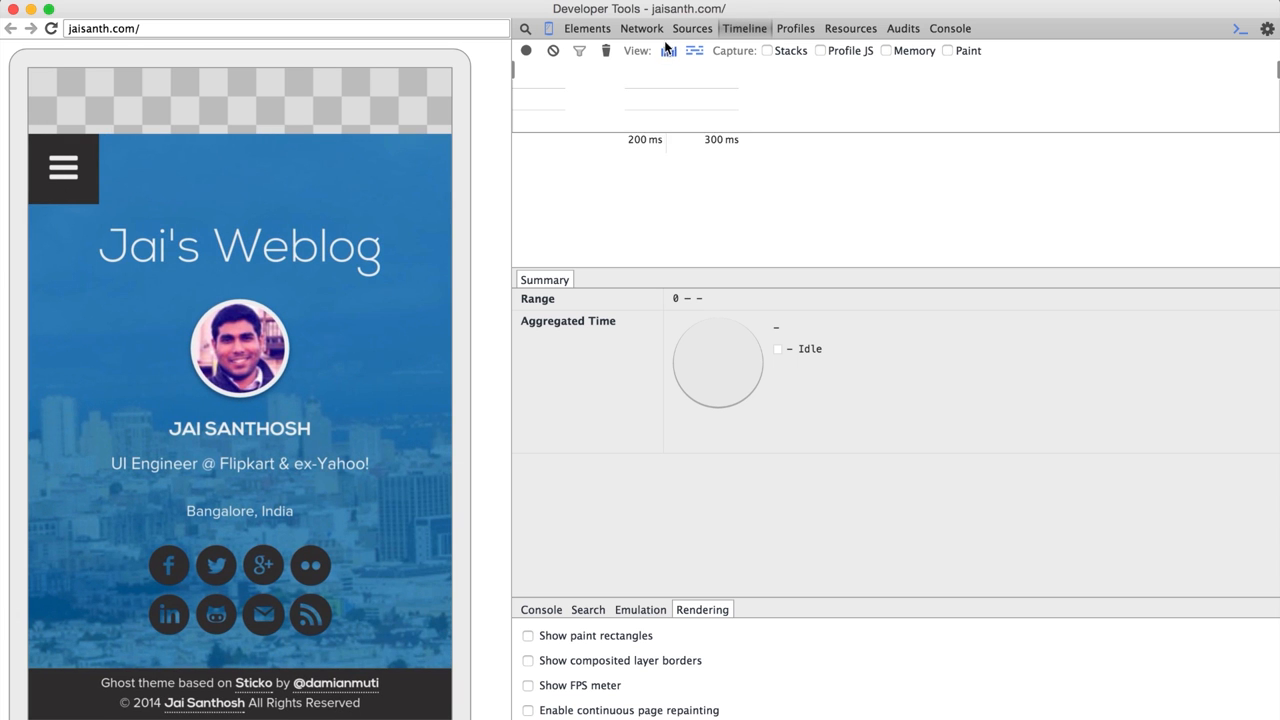
- Record a timeline while the mobile side menu slides open, then stop
click(526, 52)
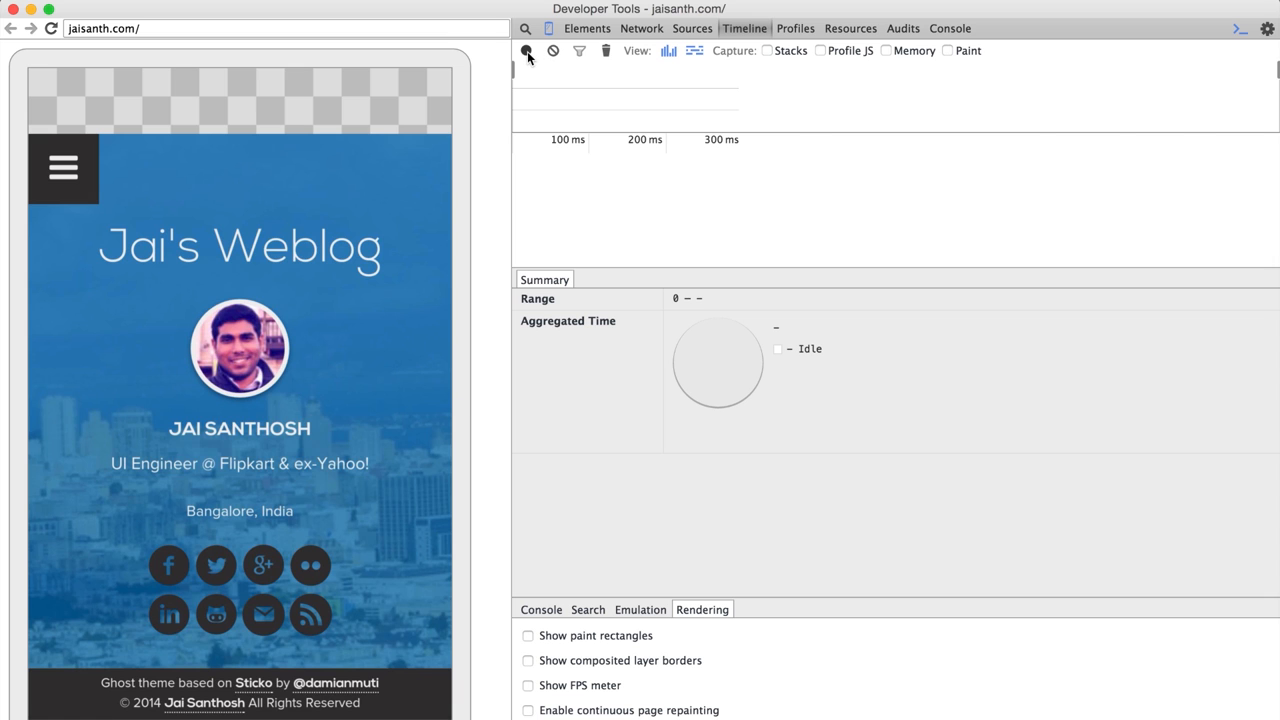
click(526, 50)
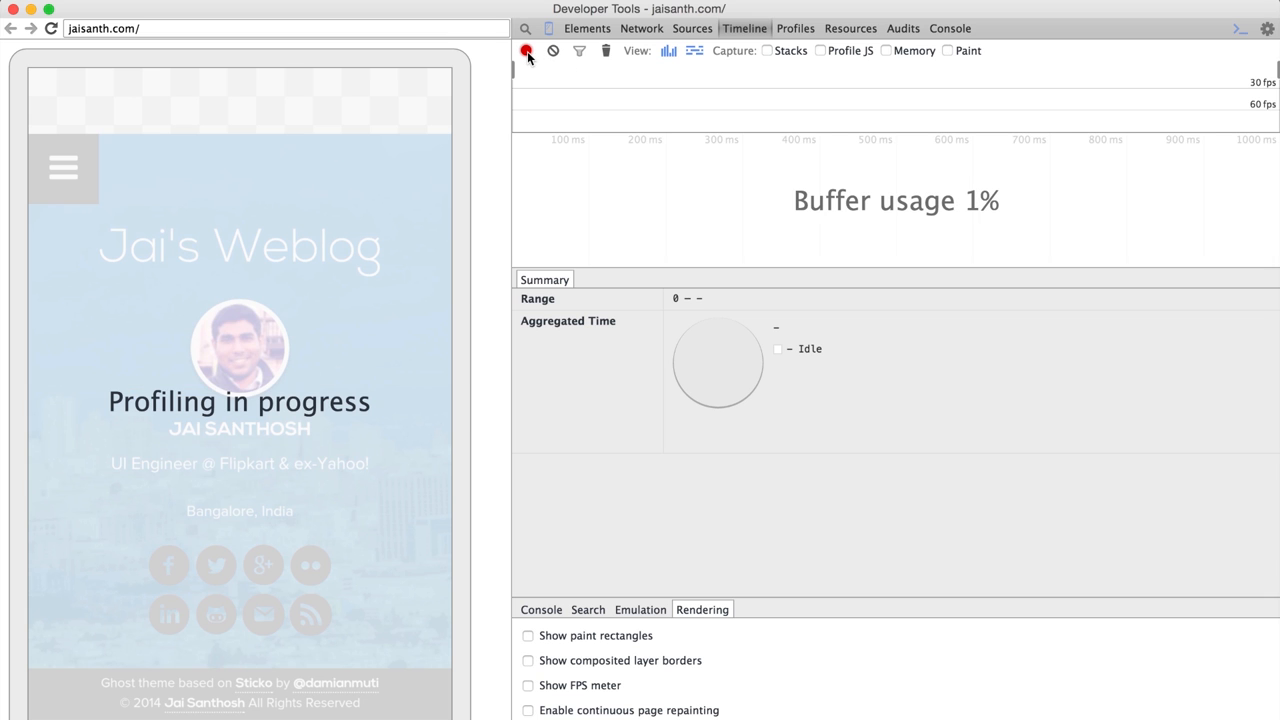
click(526, 50)
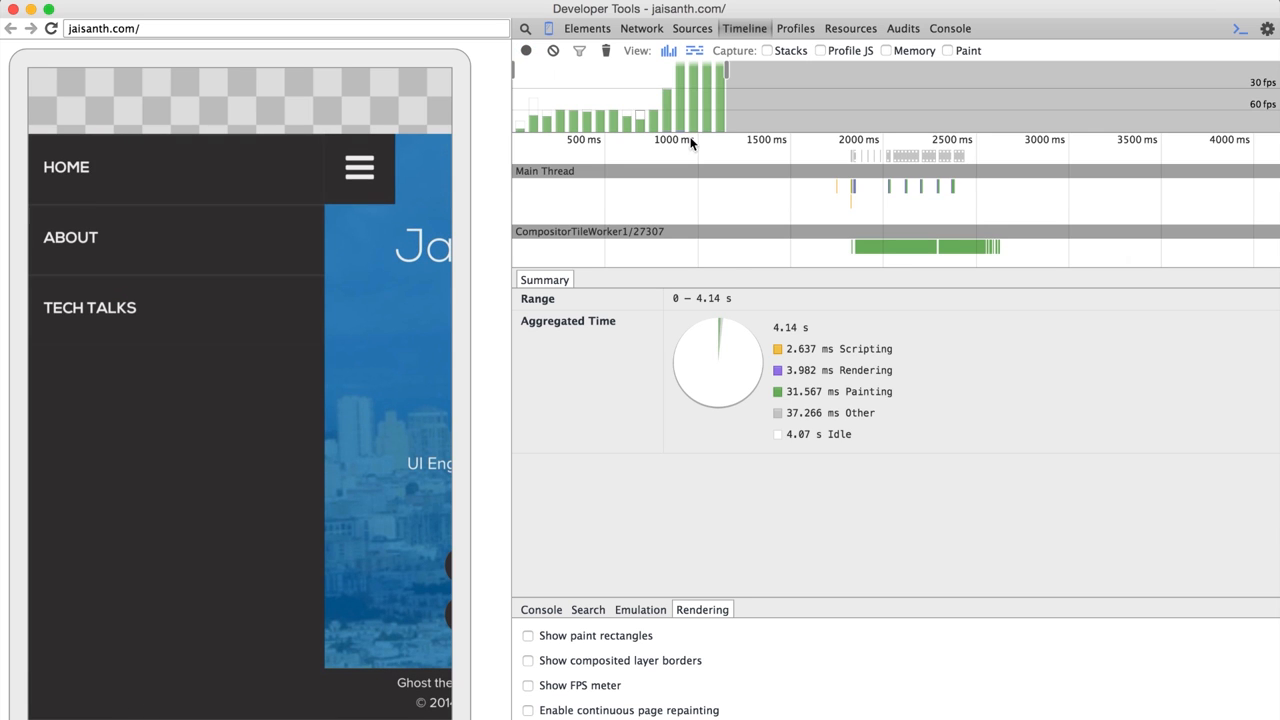
mouse_move(588, 112)
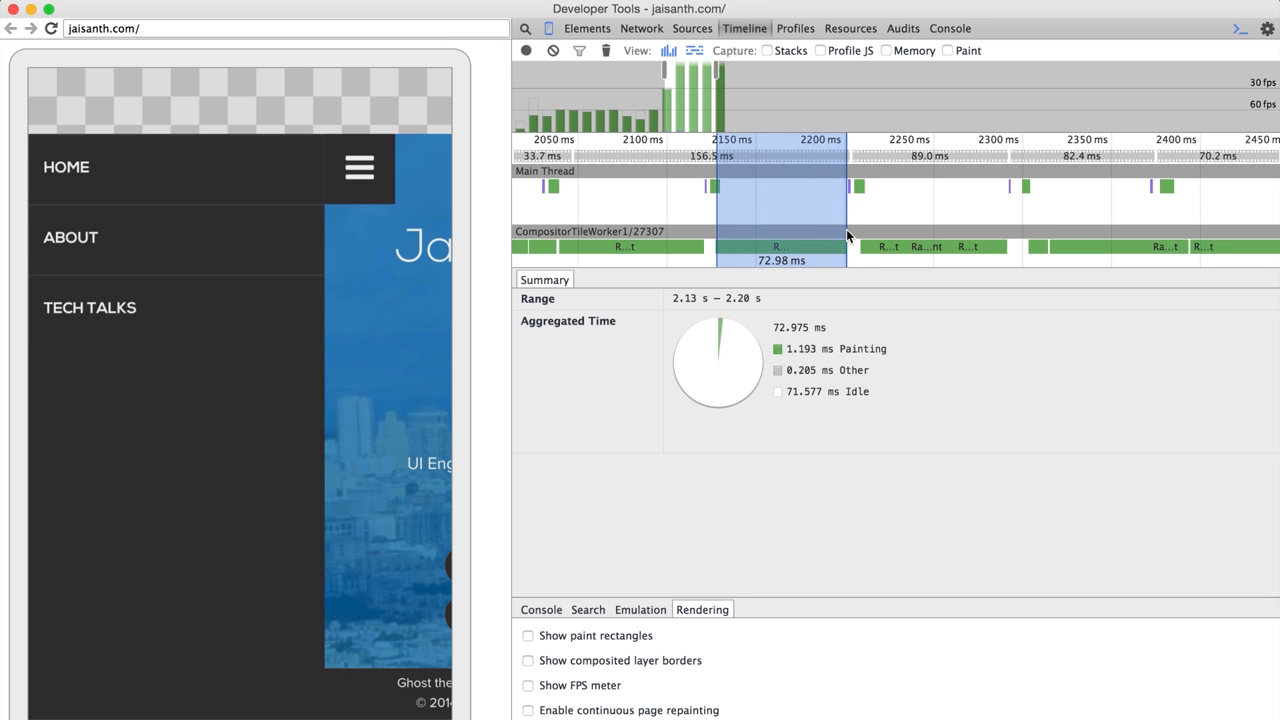
mouse_move(816, 216)
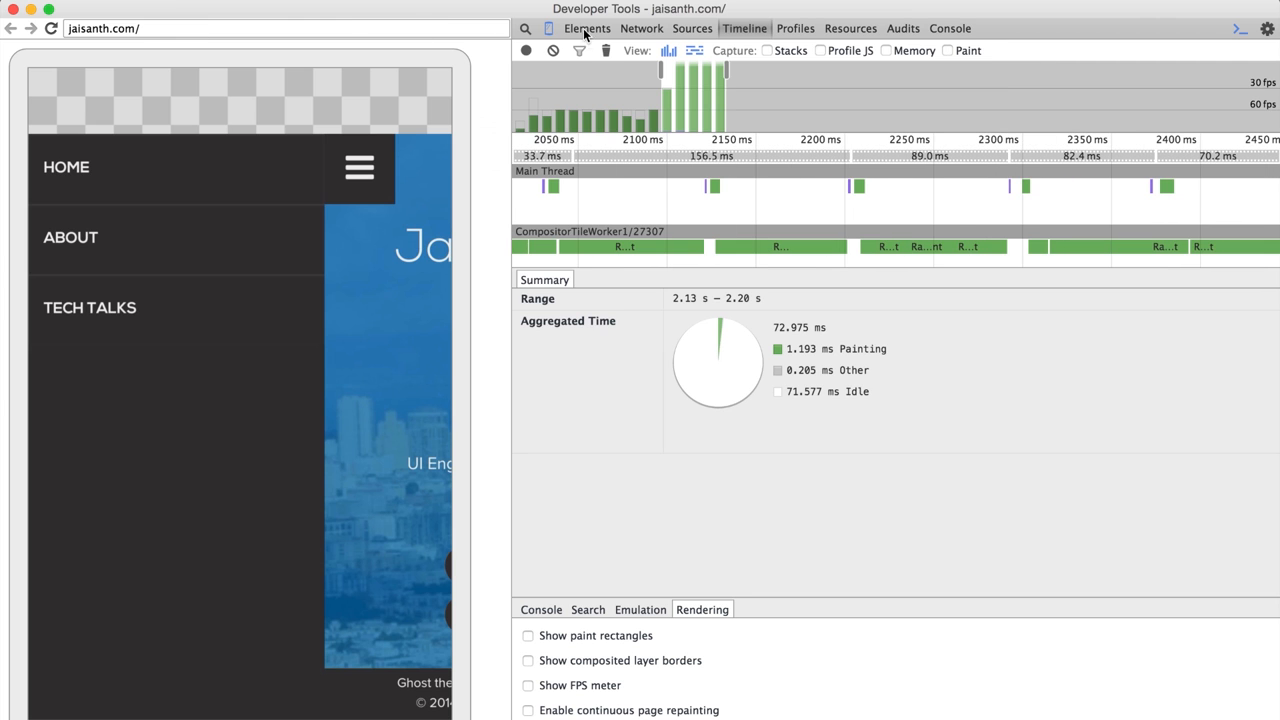
- Examine the body's margin-left transition in Elements and switch to csstriggers.com
click(588, 28)
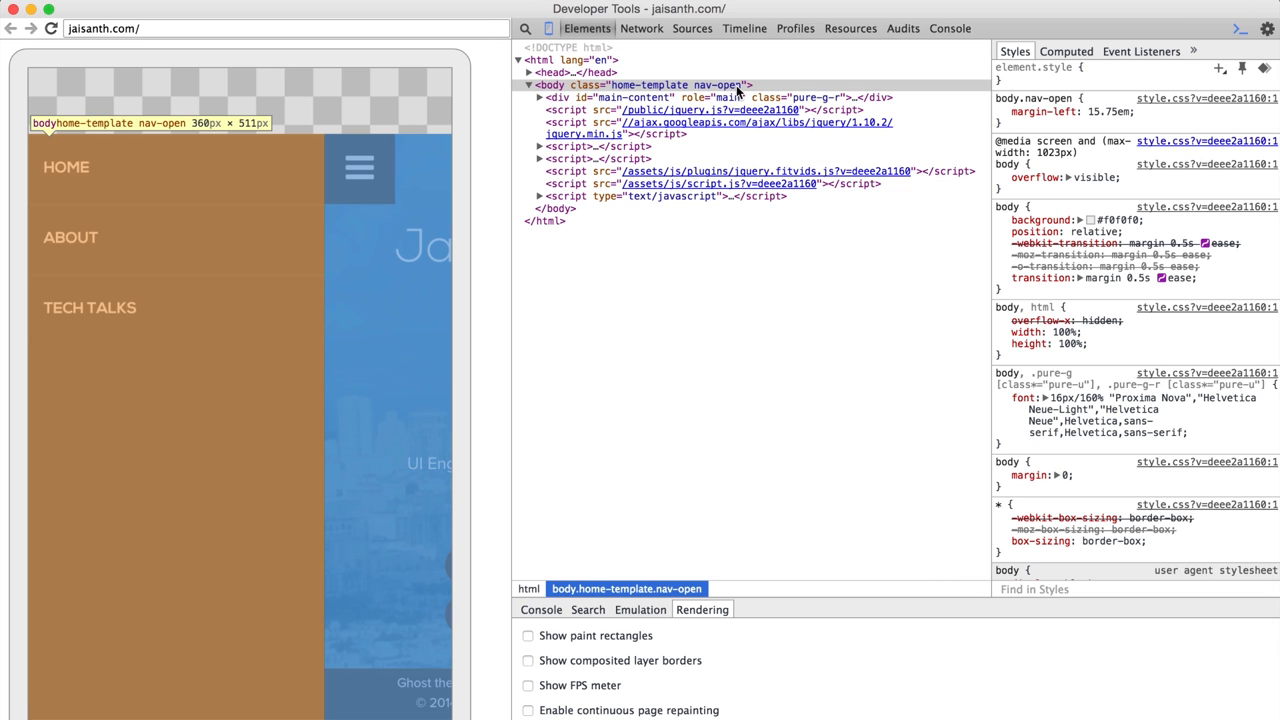
click(640, 84)
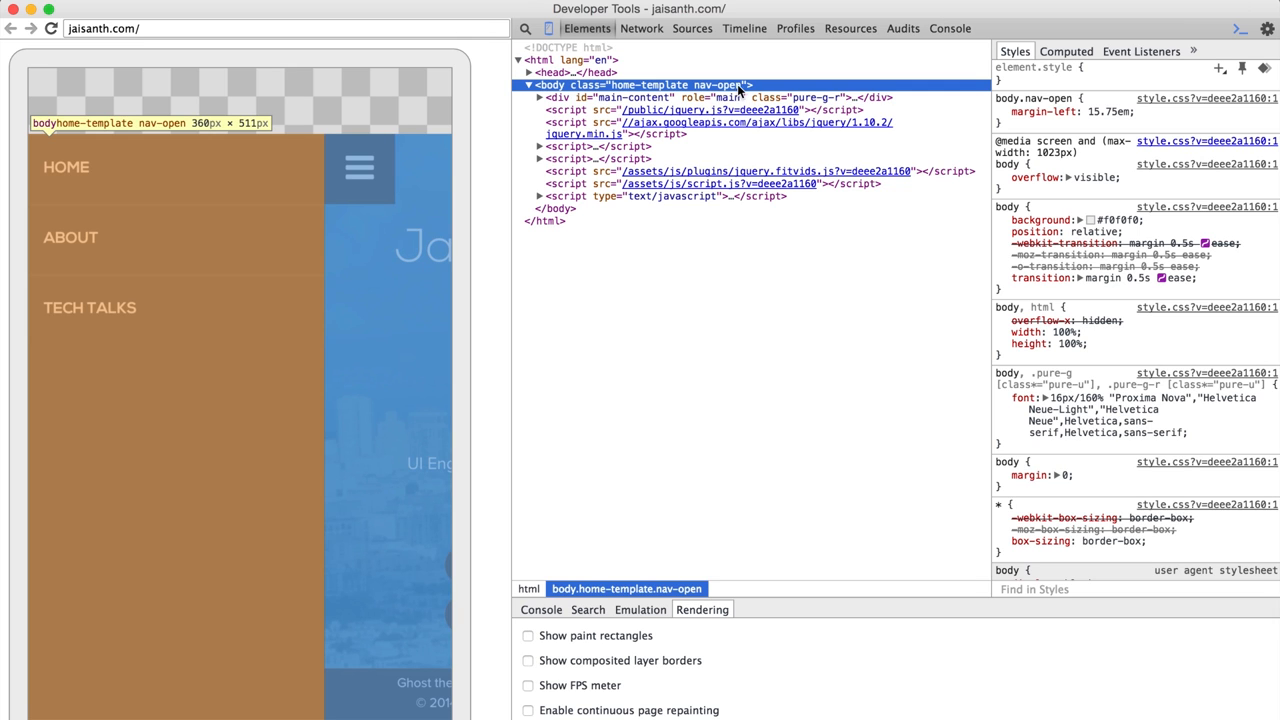
mouse_move(784, 96)
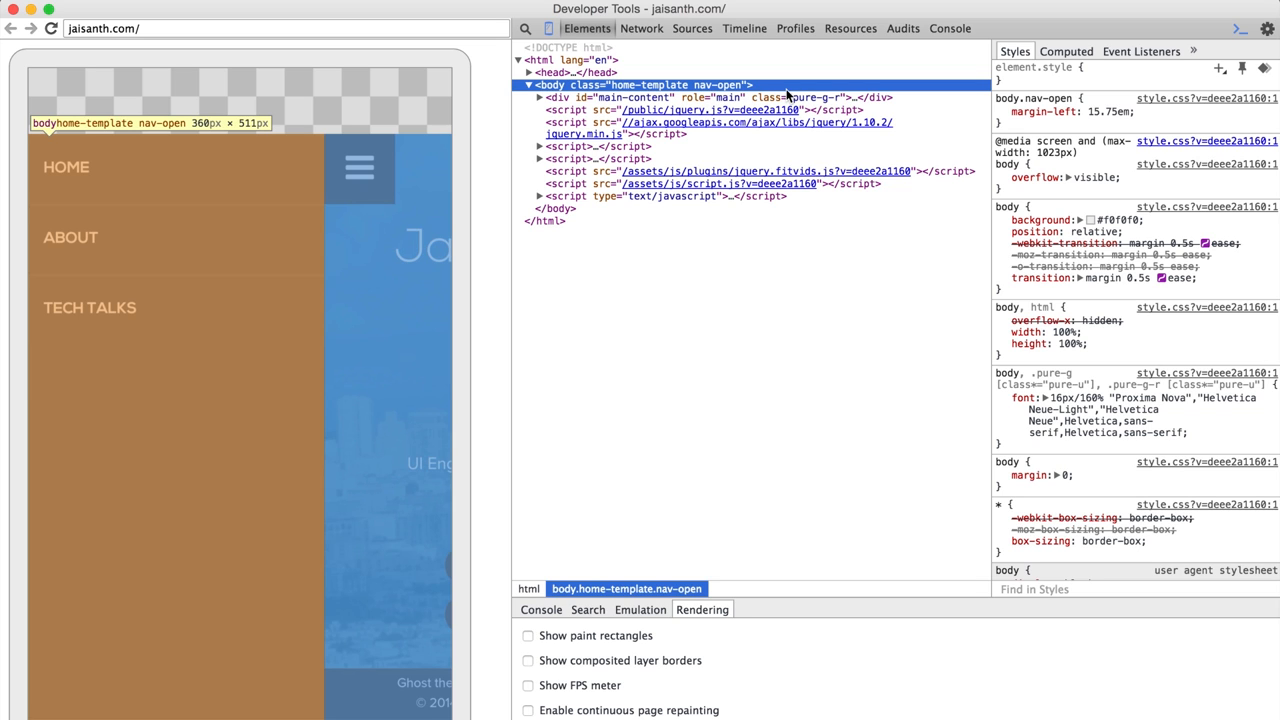
click(996, 112)
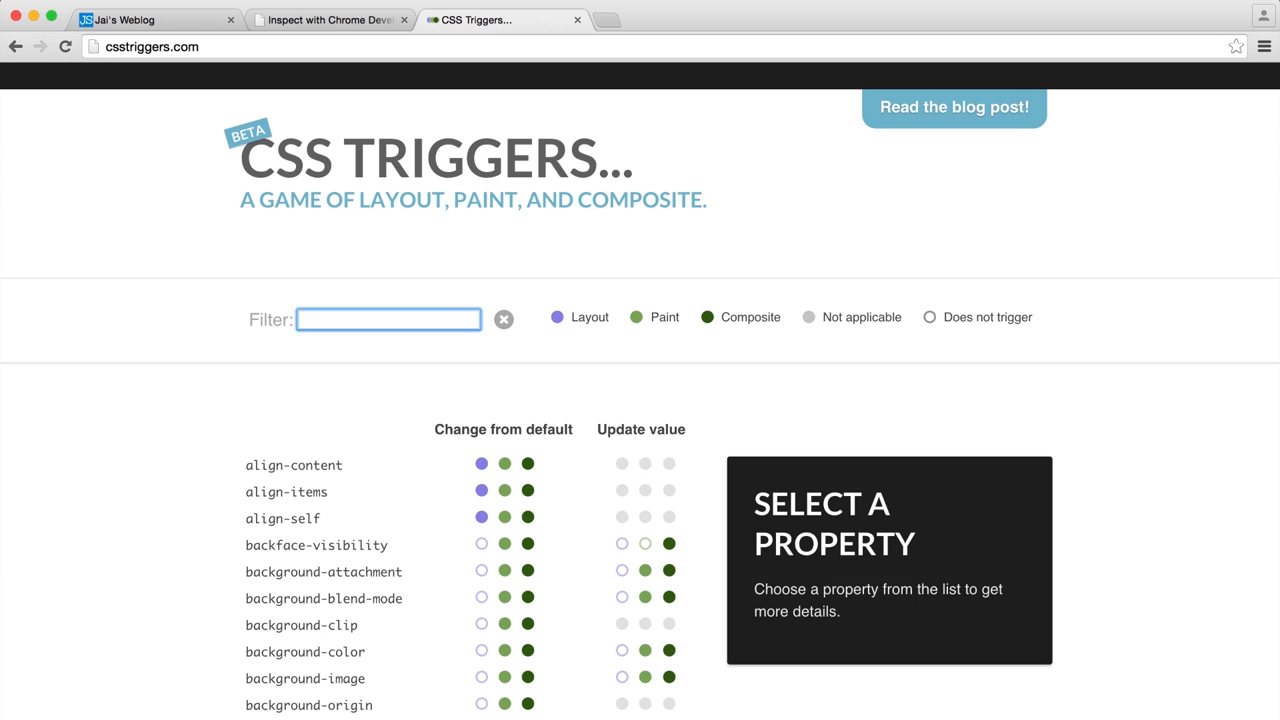
- Filter CSS Triggers for margin- and tra to compare margin-left against transform costs
text(margin-lef)
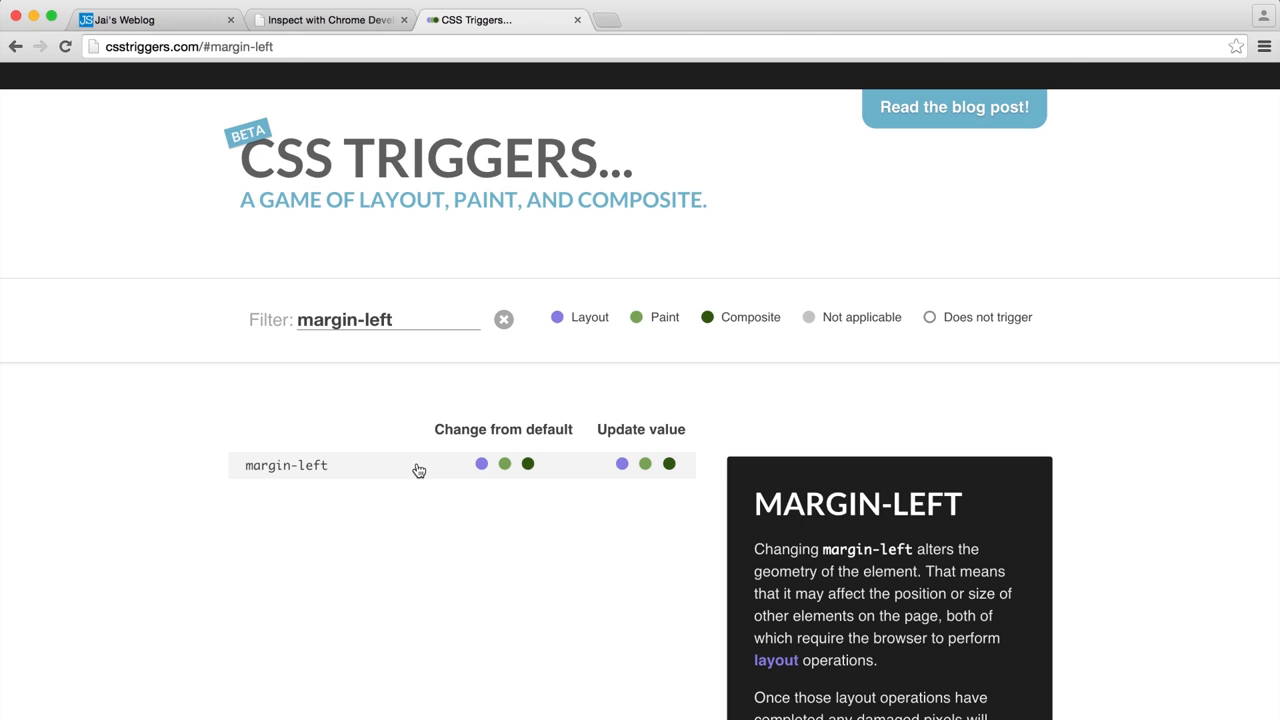
text(tra)
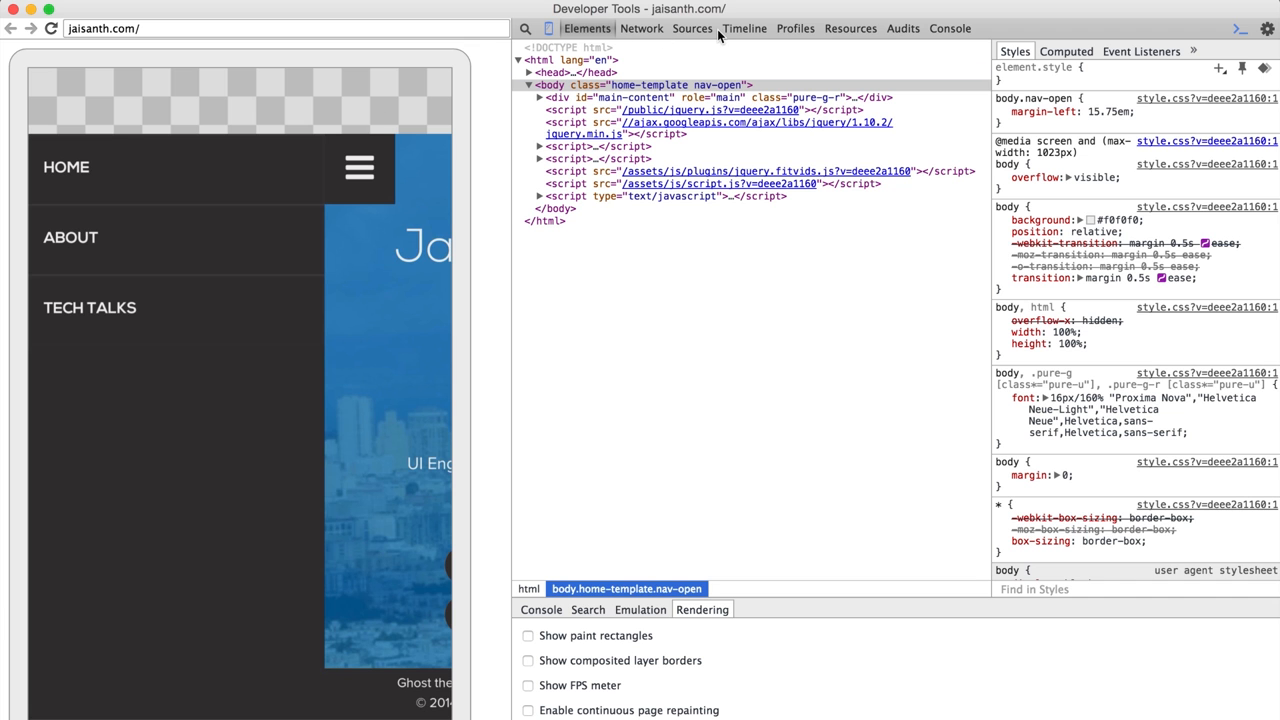
- Change the body transition to transform 0.5s ease and enable paint rectangles
click(1050, 112)
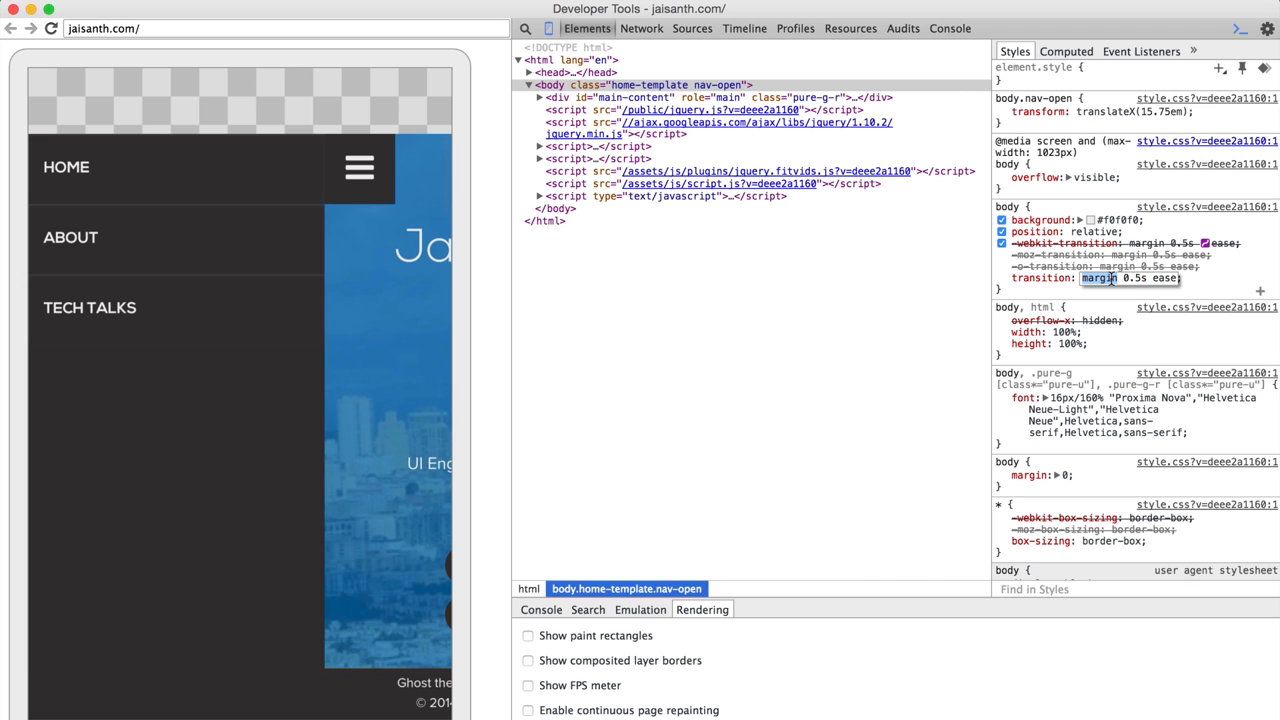
text(transfor)
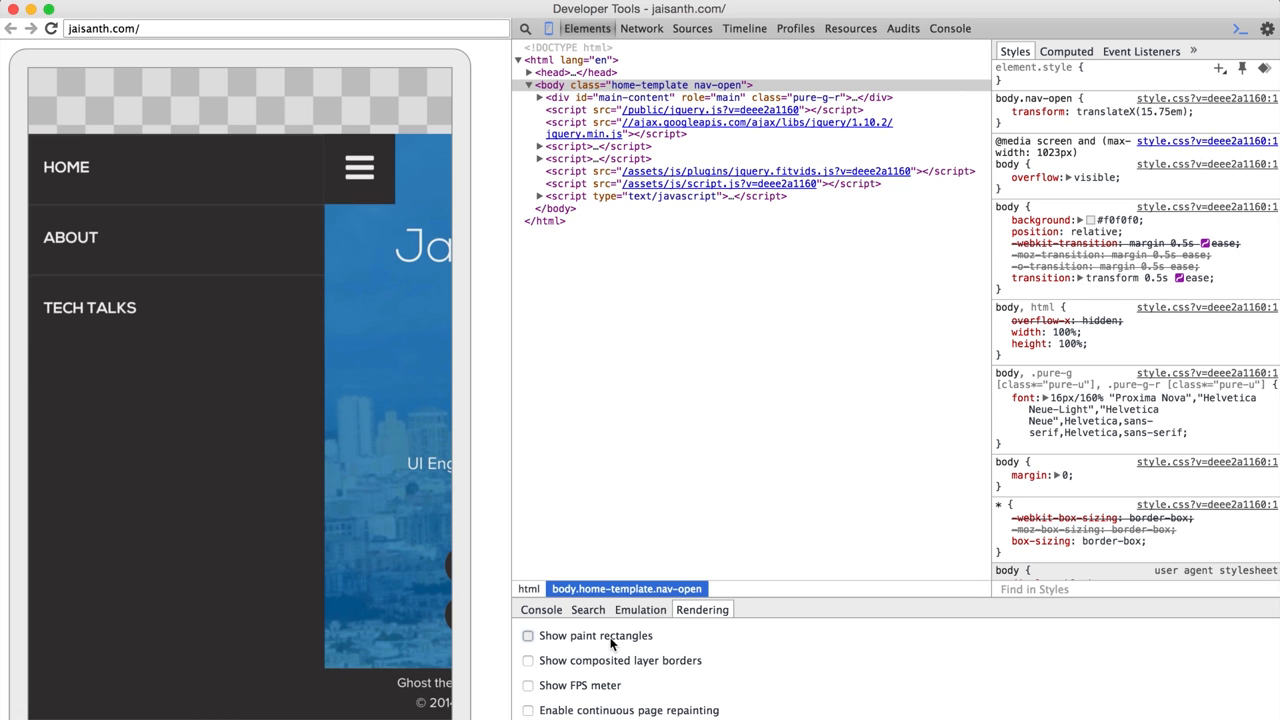
click(528, 638)
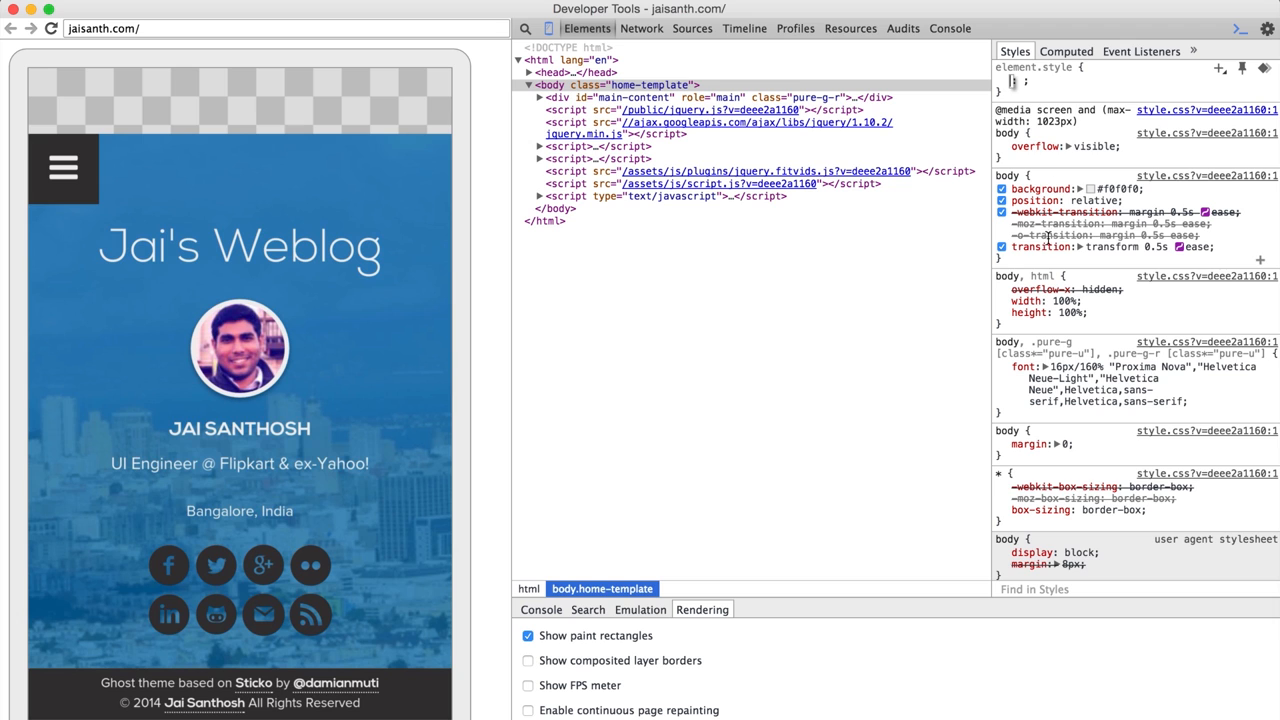
- Add will-change: transform to body and retest the menu with paint rectangles on
text(will-change: transform;)
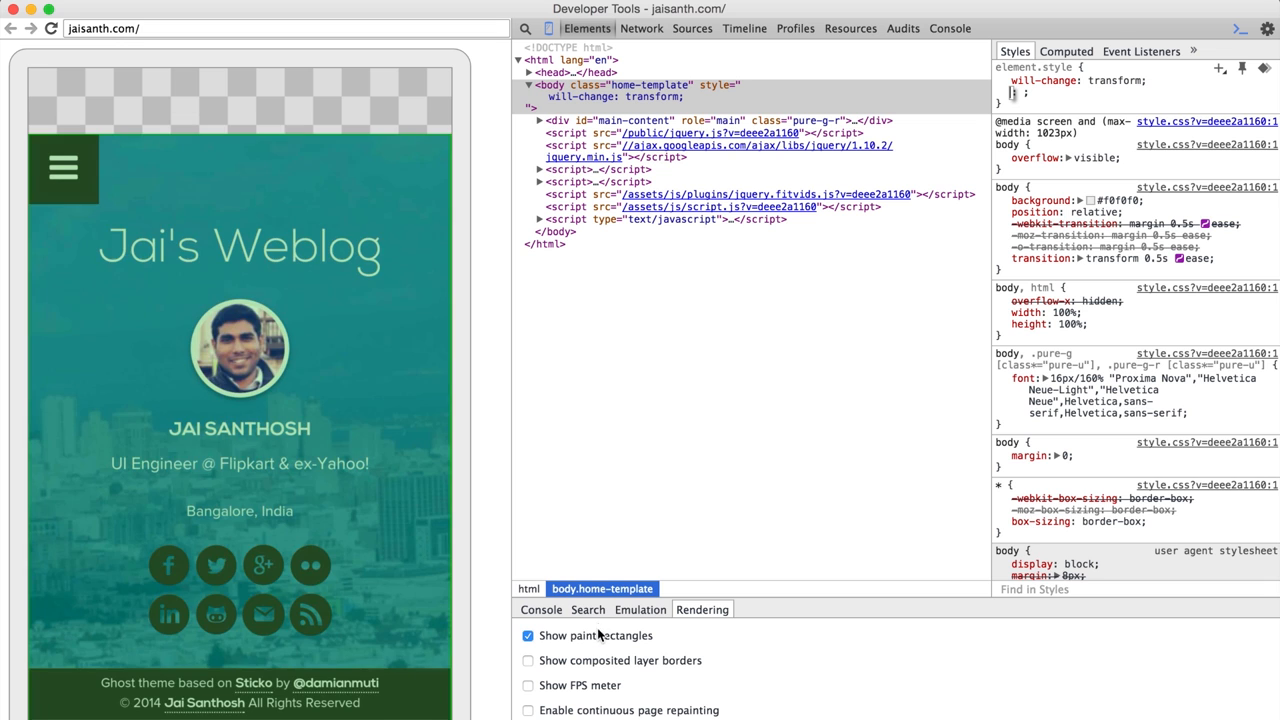
click(528, 636)
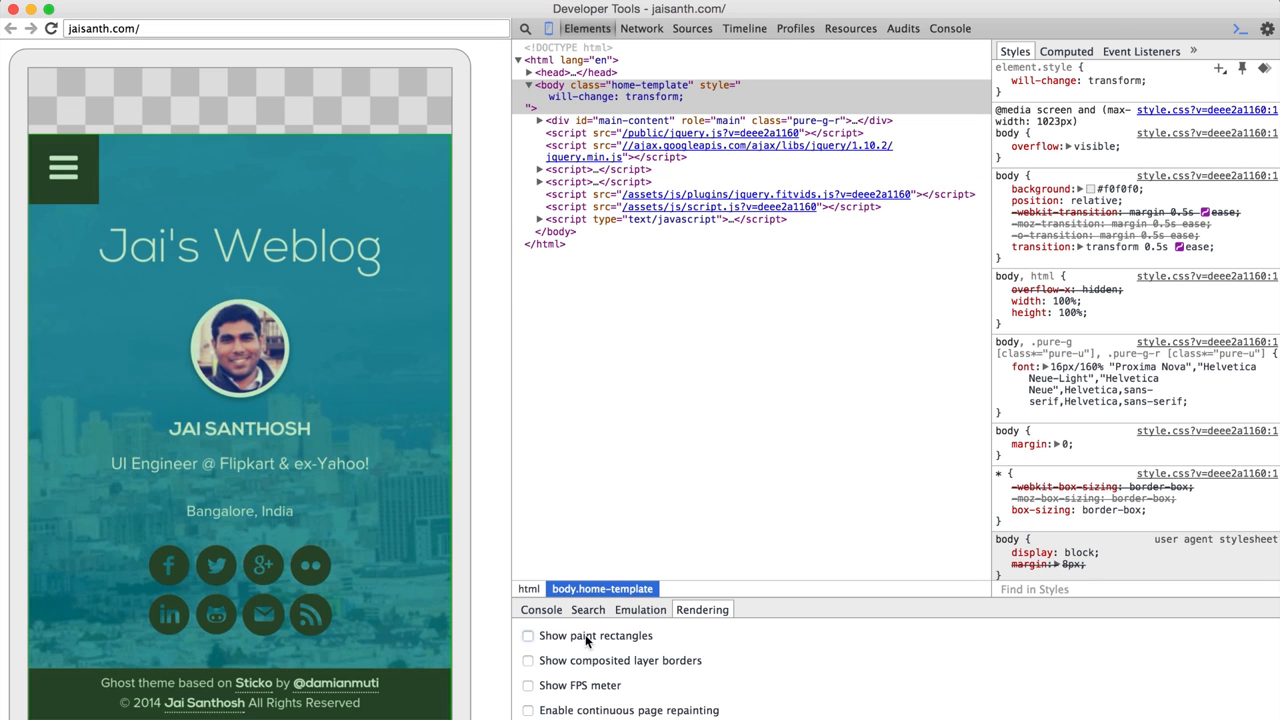
click(528, 636)
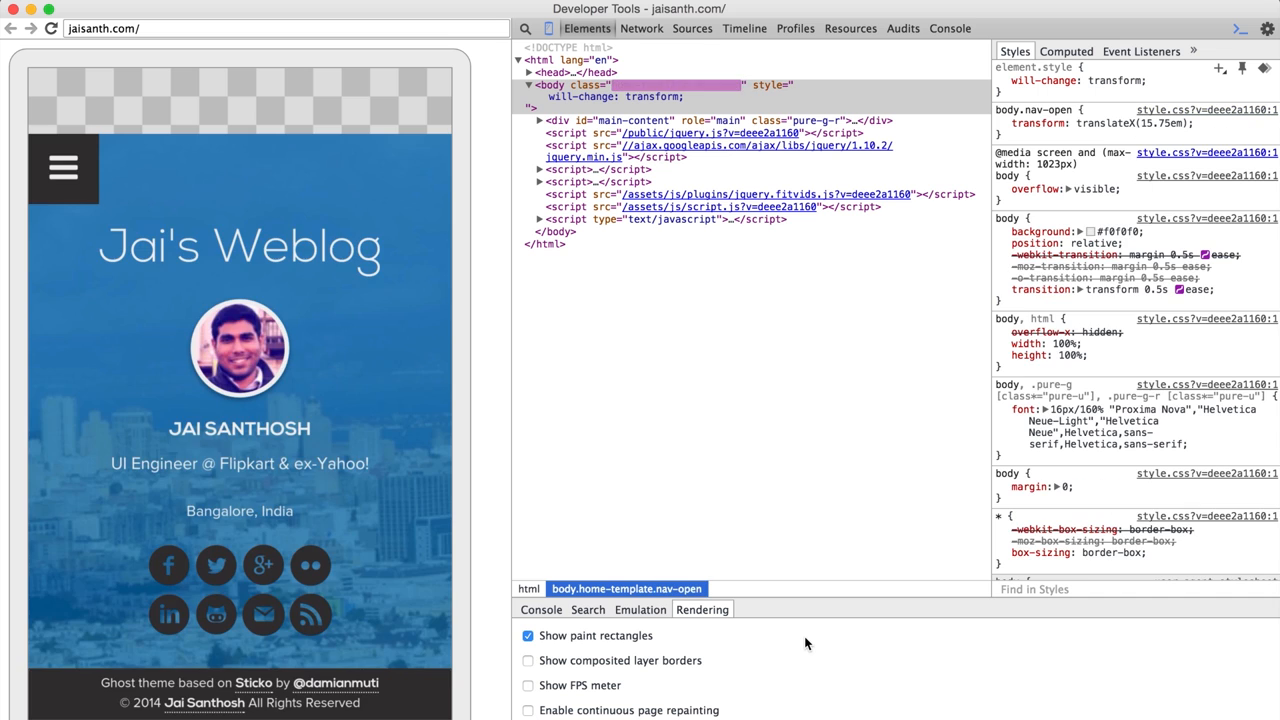
click(64, 168)
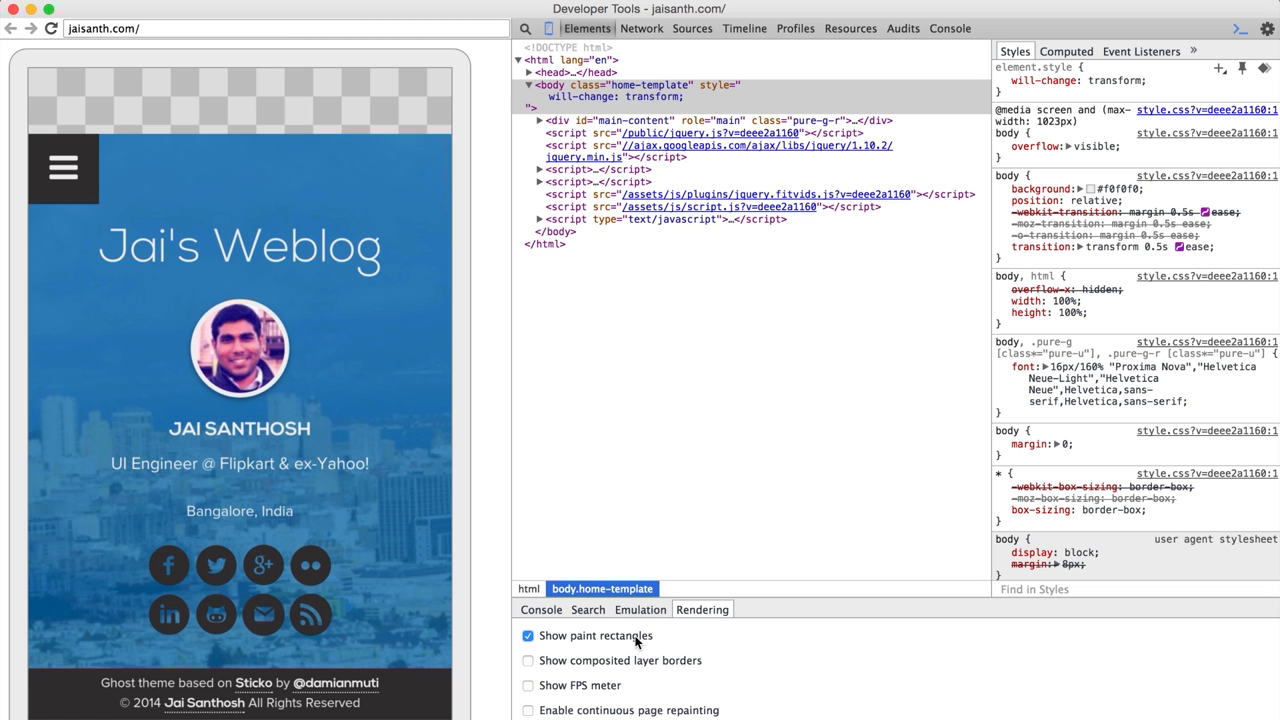
- Disable paint rectangles and capture a fresh timeline recording with its time breakdown
click(528, 636)
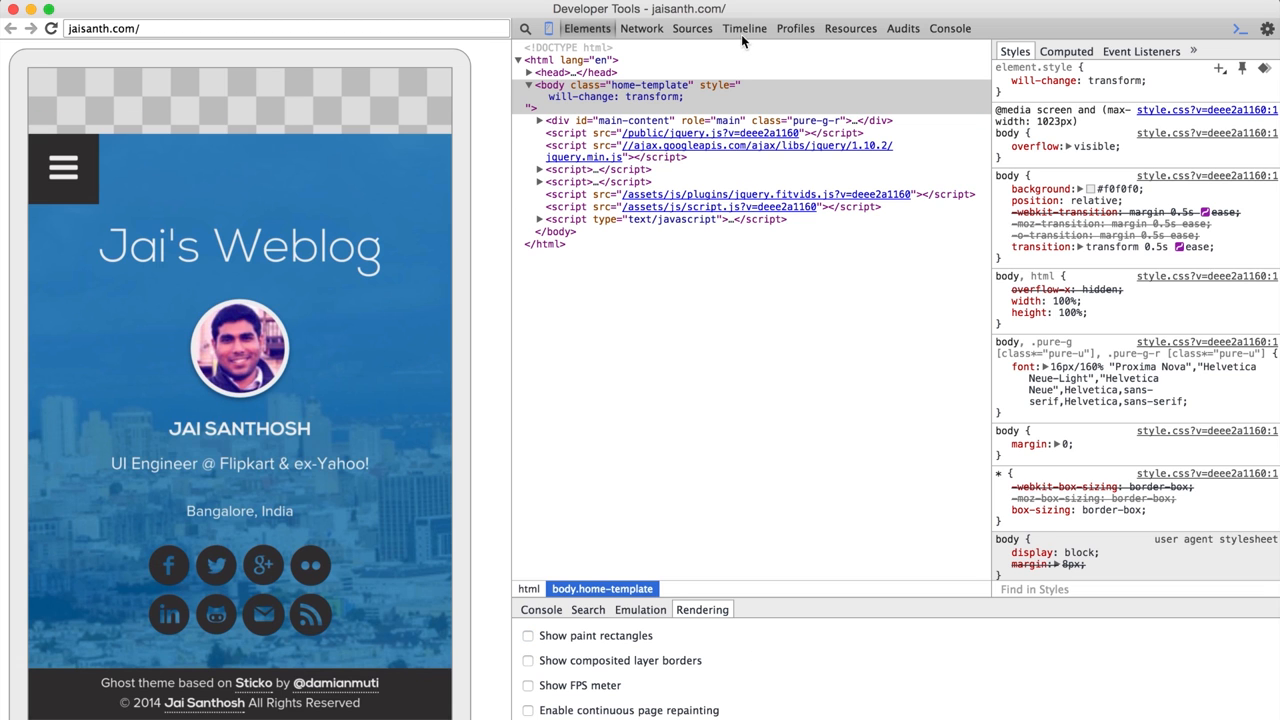
click(744, 28)
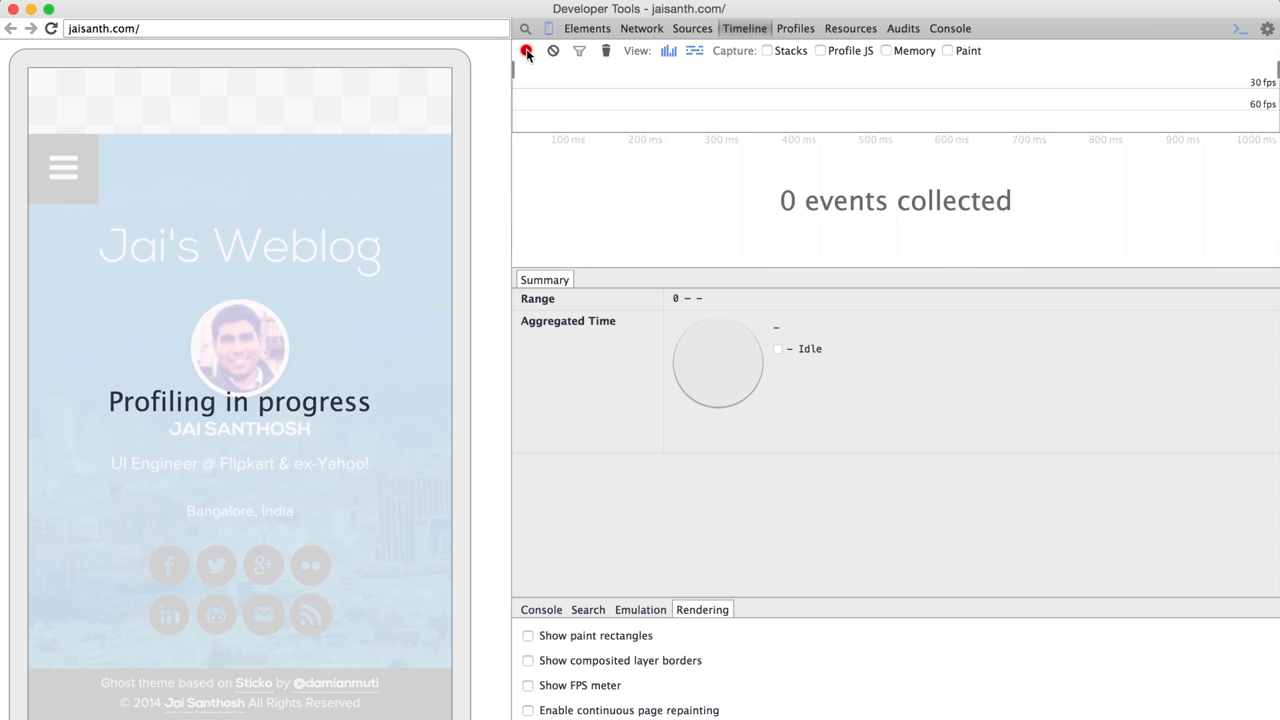
click(528, 52)
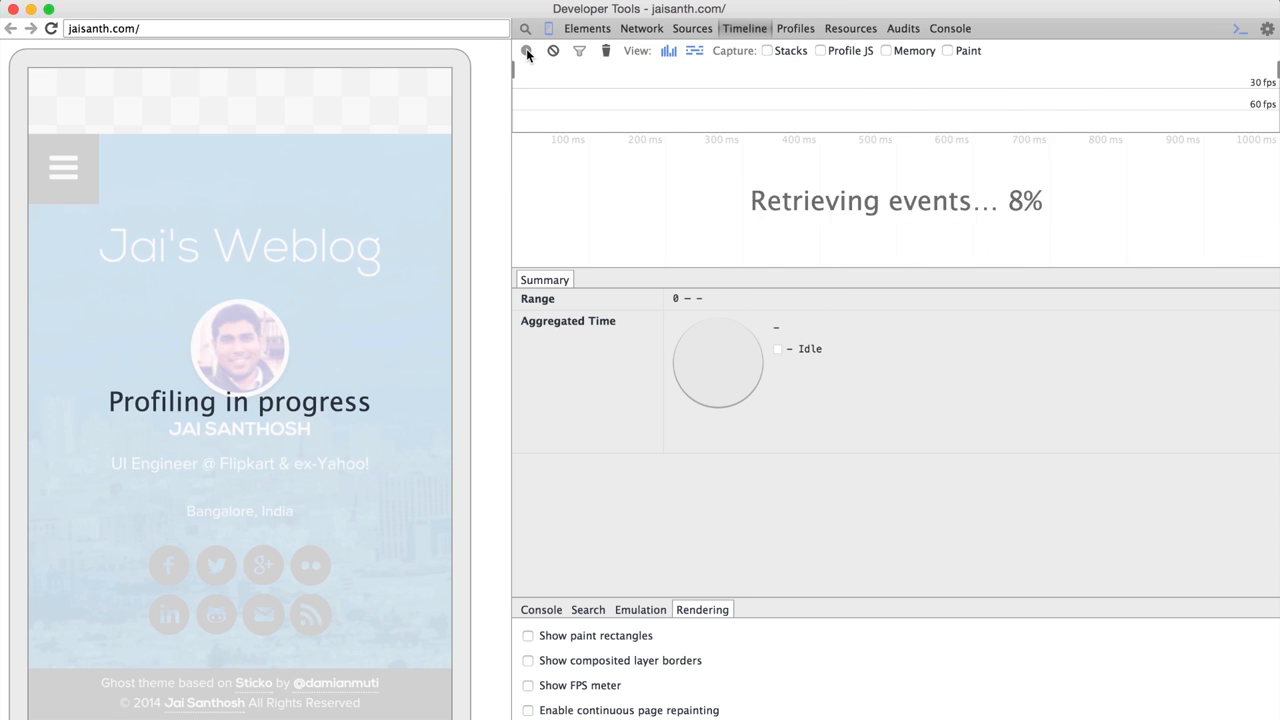
click(528, 52)
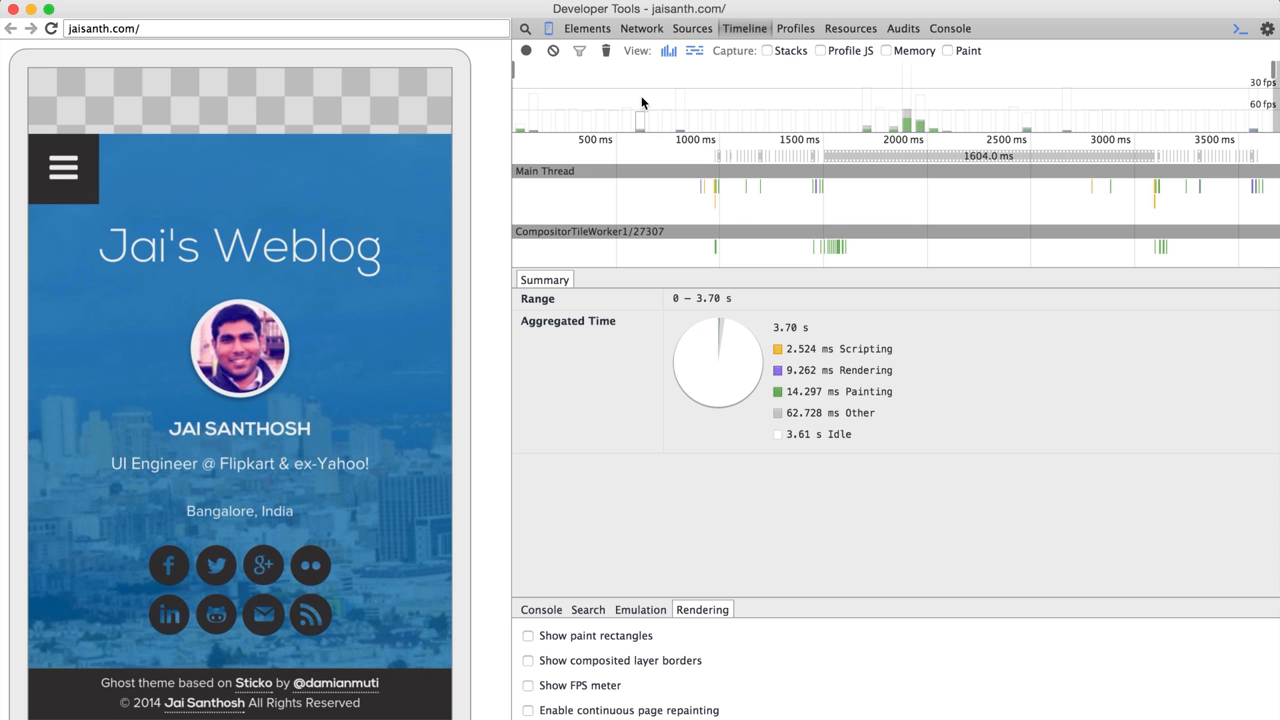